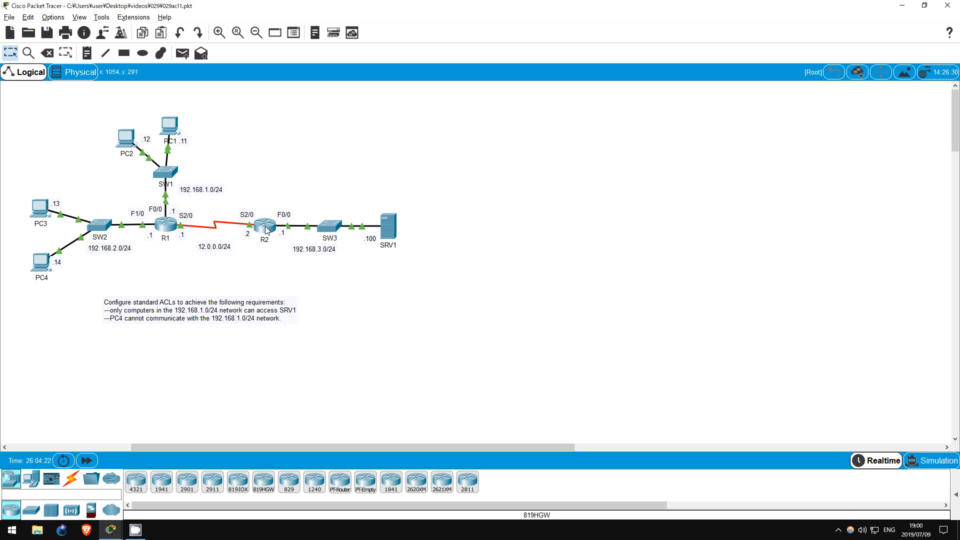
Bring up router R2's CLI and start its command-line session at the R2> prompt
{"action": "left_click", "coordinate": [263, 222]}
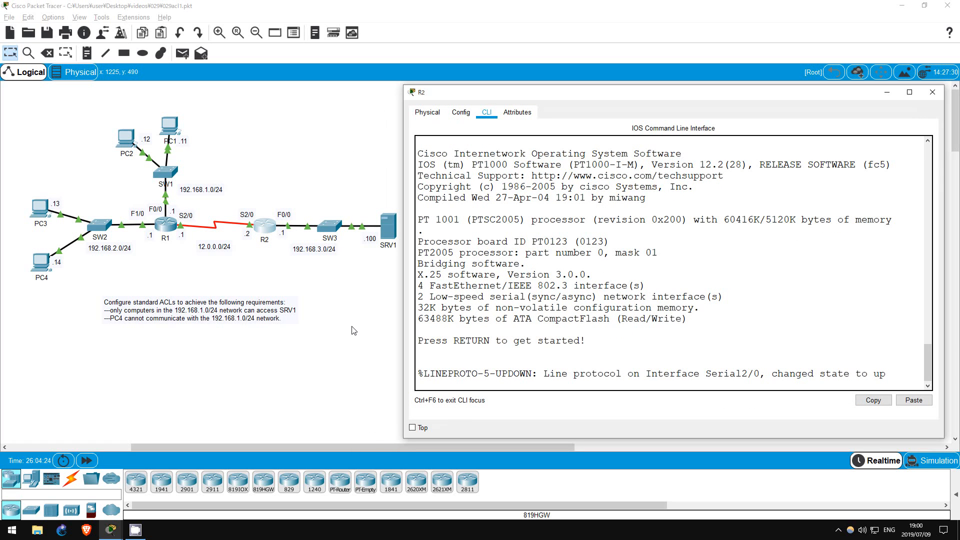
{"action": "key", "text": "enter"}
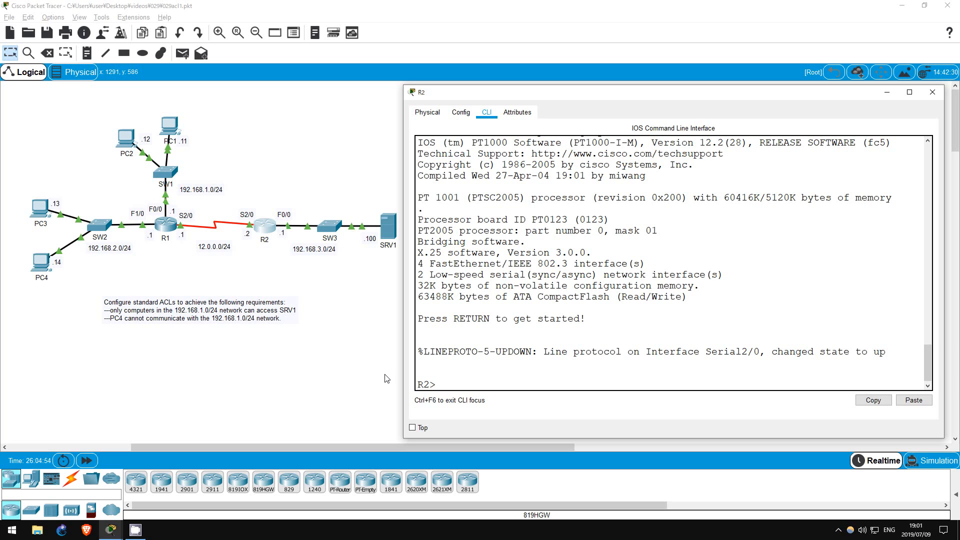
Enter enable and conf t on R2, then query access-list and access-list 1 ? options
{"action": "type", "text": "en"}
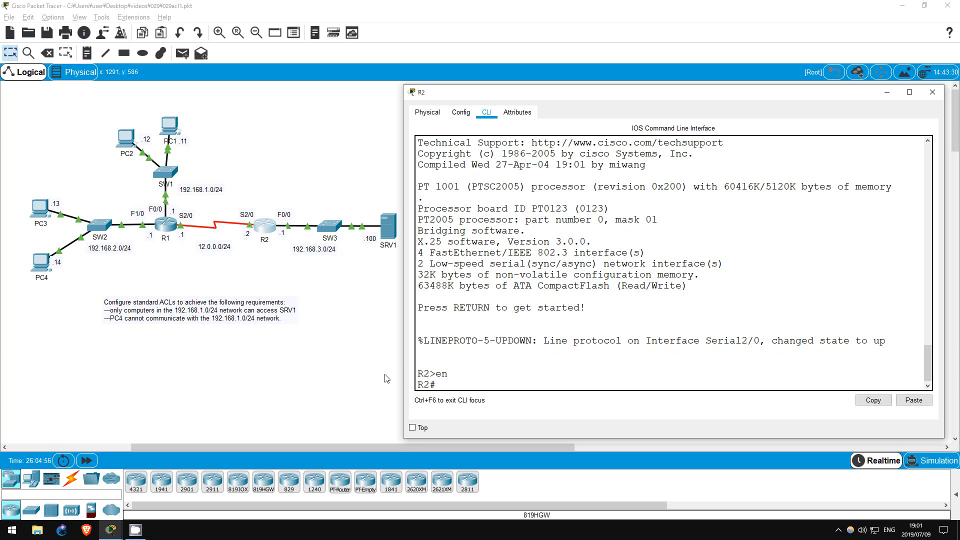
{"action": "type", "text": "conf t"}
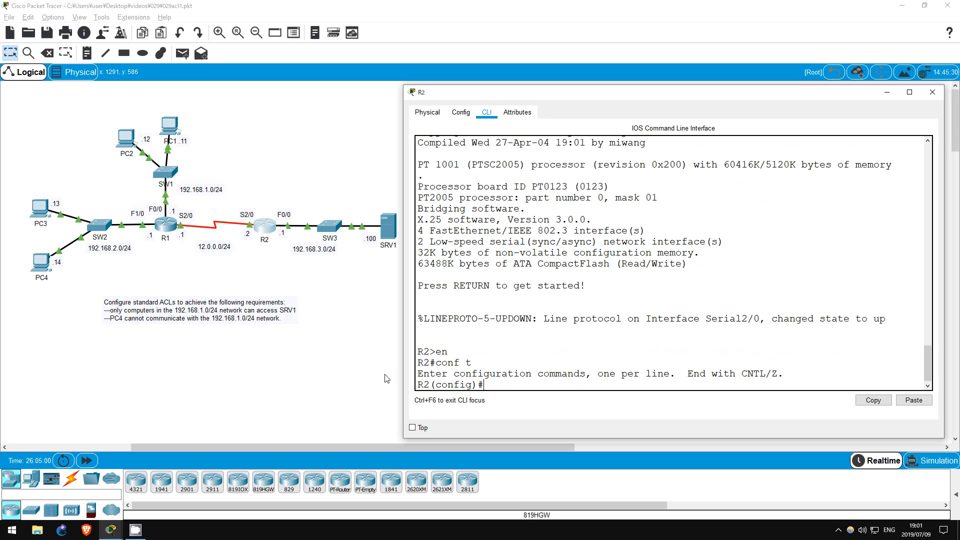
{"action": "type", "text": "acc"}
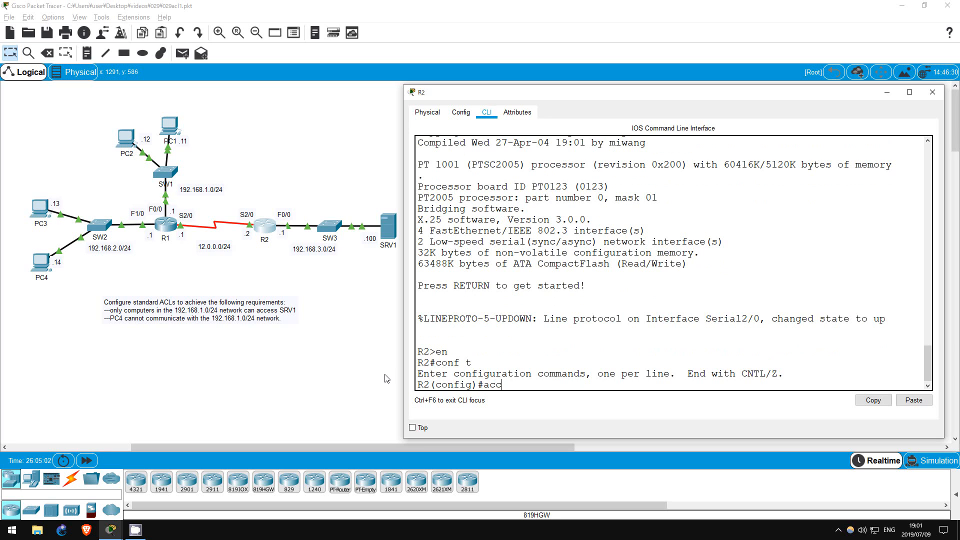
{"action": "type", "text": "access-list"}
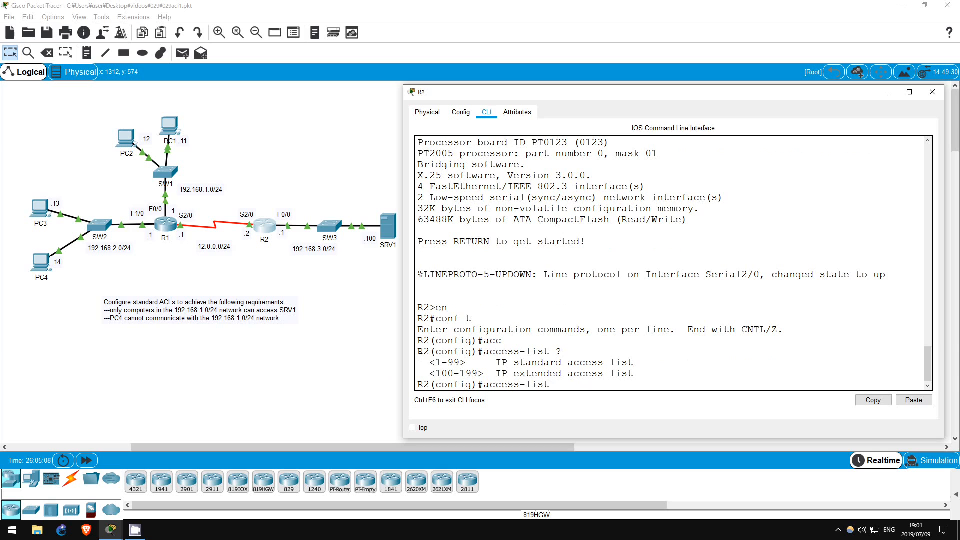
{"action": "left_click_drag", "start_coordinate": [429, 362], "coordinate": [637, 362]}
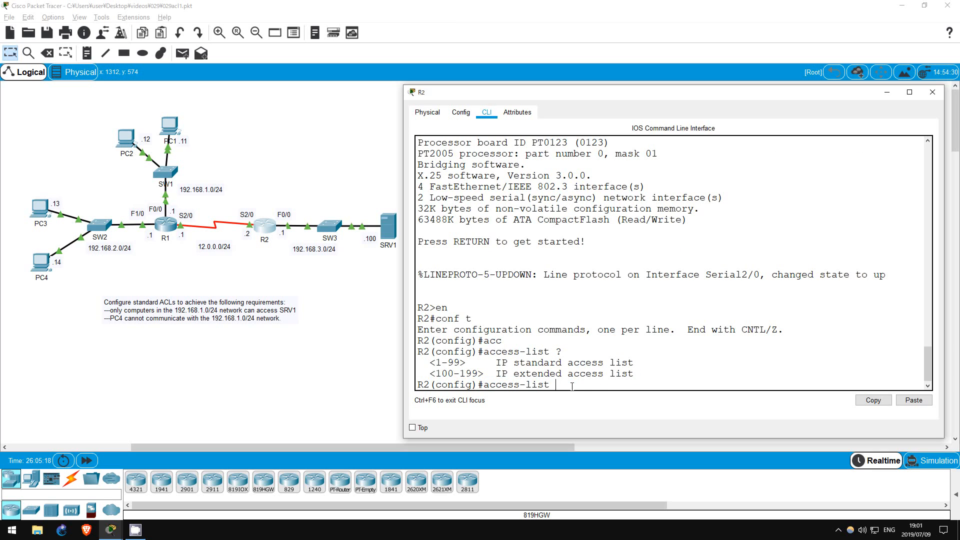
{"action": "type", "text": "1"}
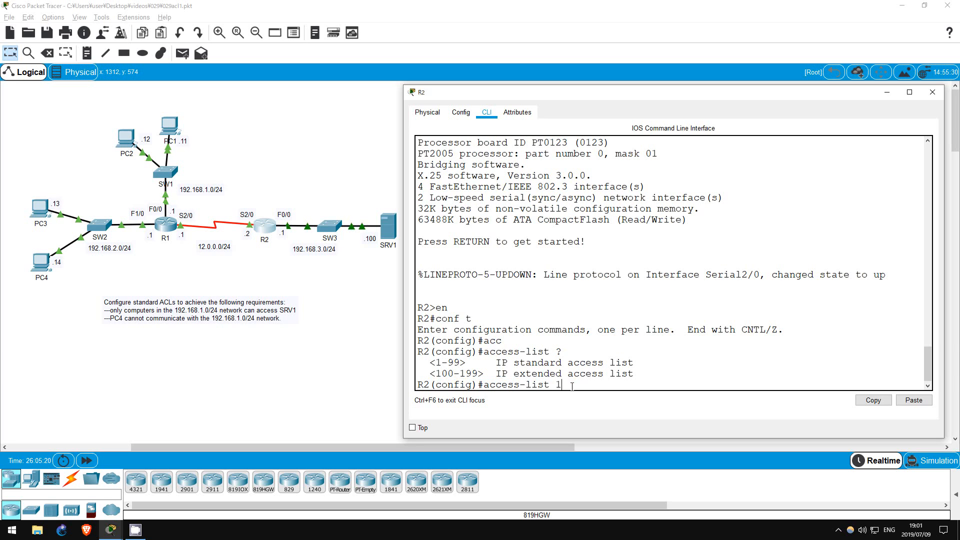
{"action": "type", "text": "?"}
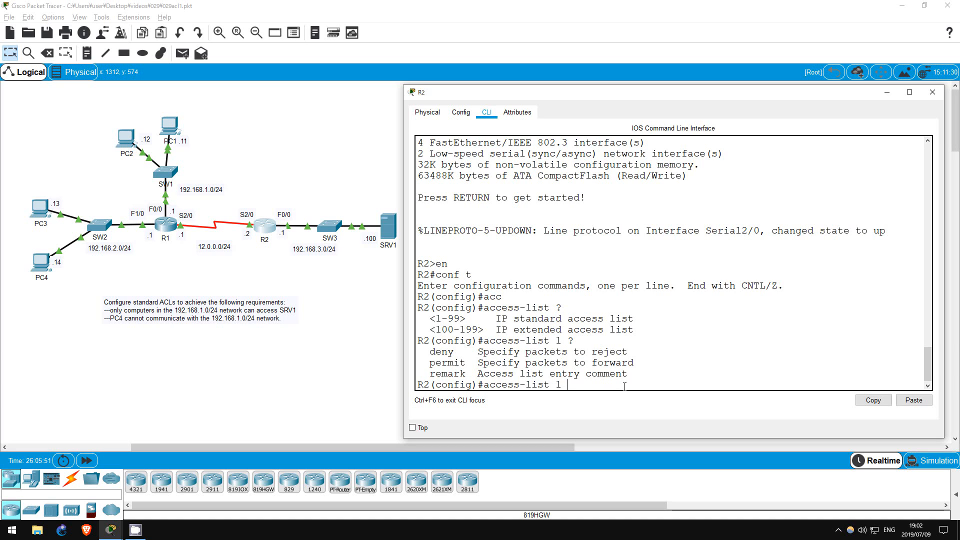
Write access-list 1 permit 192.168.1.0 on R2, starting the wildcard with 0.0
{"action": "type", "text": "permit"}
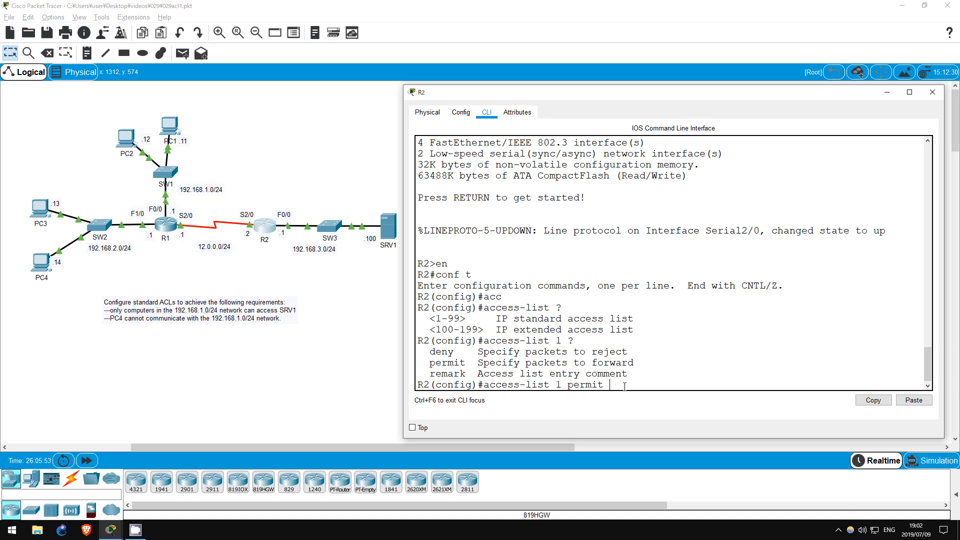
{"action": "type", "text": "?"}
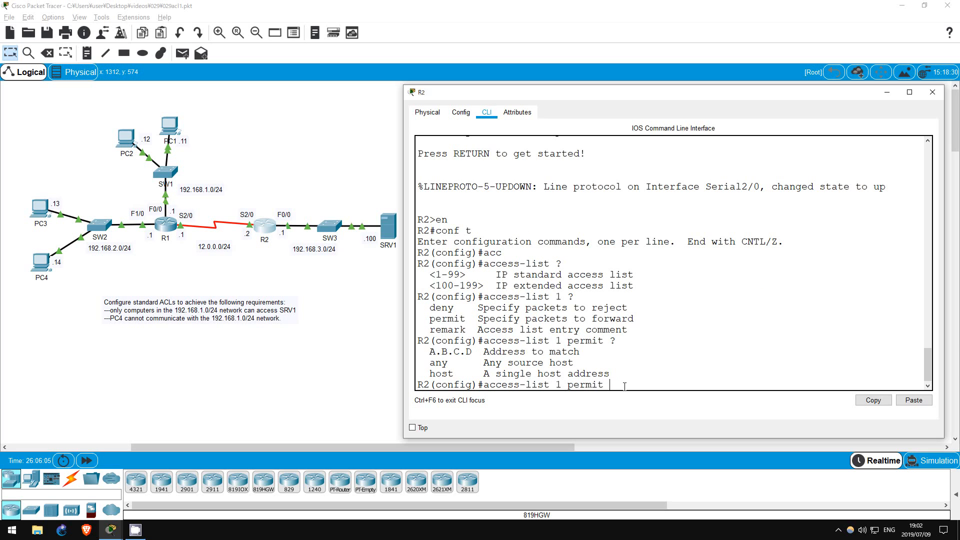
{"action": "type", "text": "192.168."}
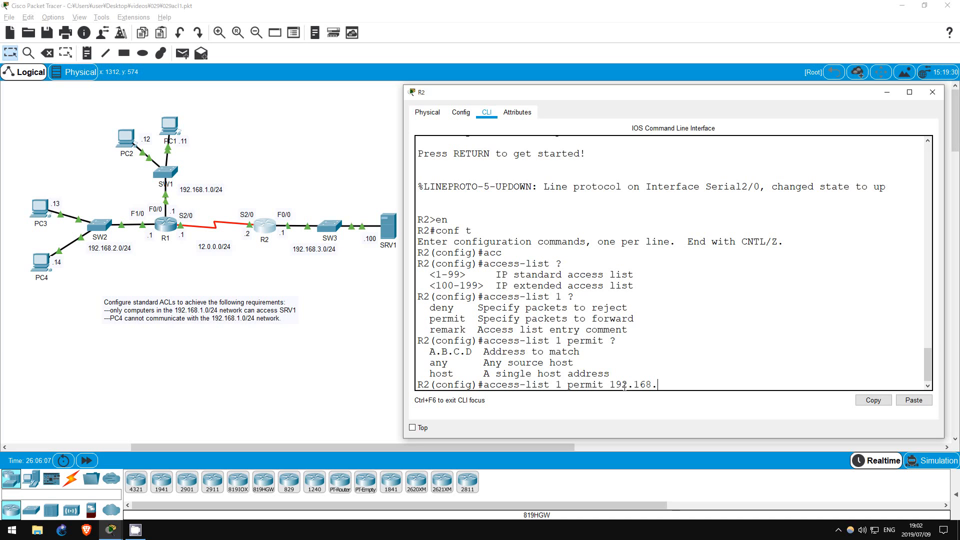
{"action": "type", "text": "1.0"}
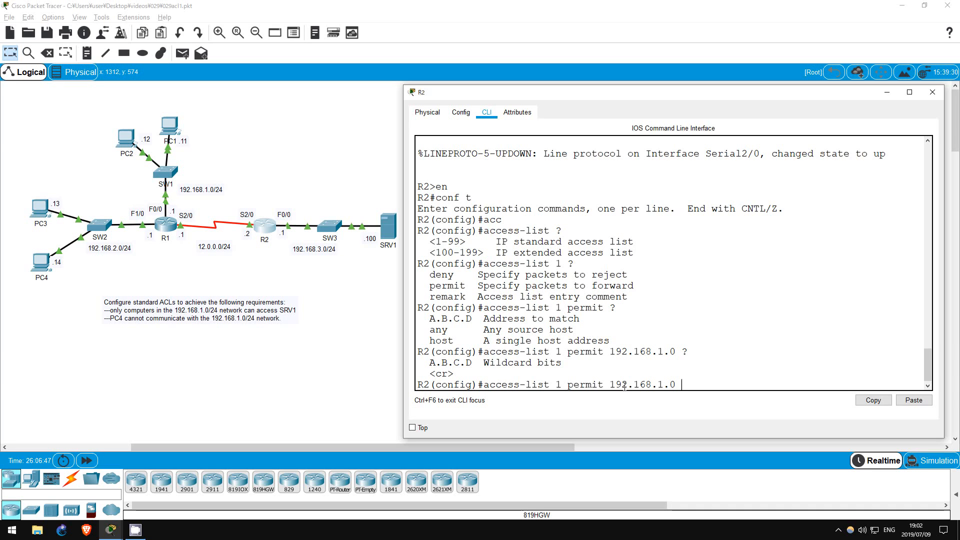
{"action": "type", "text": "0.0"}
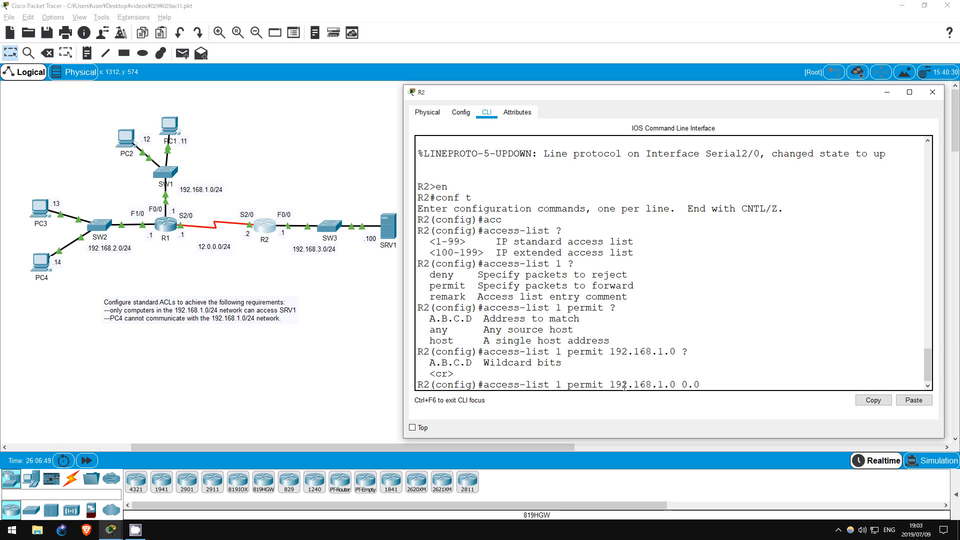
Complete the wildcard as 0.0.0.255 and confirm the entry with show access-lists
{"action": "type", "text": ".0.255"}
{"action": "type", "text": "do sh acc"}
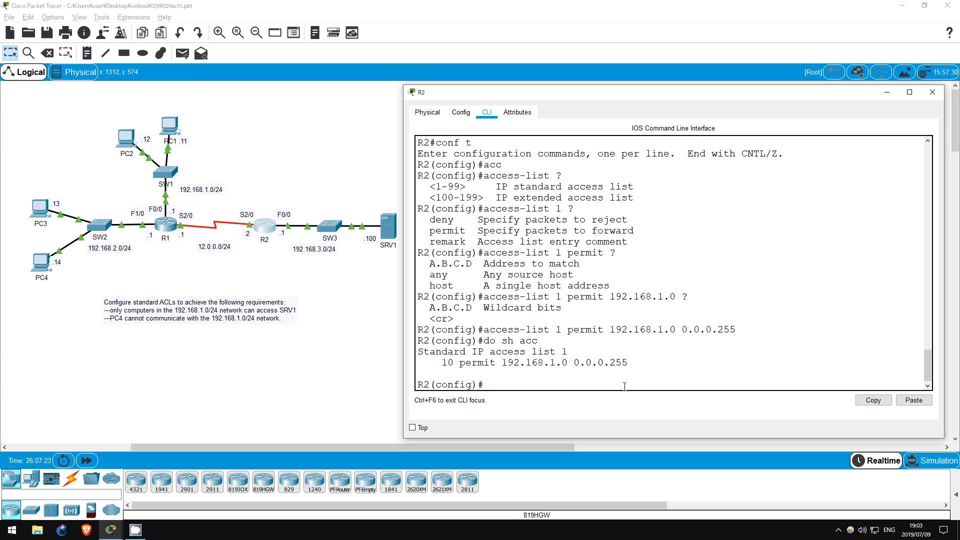
{"action": "left_click_drag", "start_coordinate": [434, 362], "coordinate": [627, 362]}
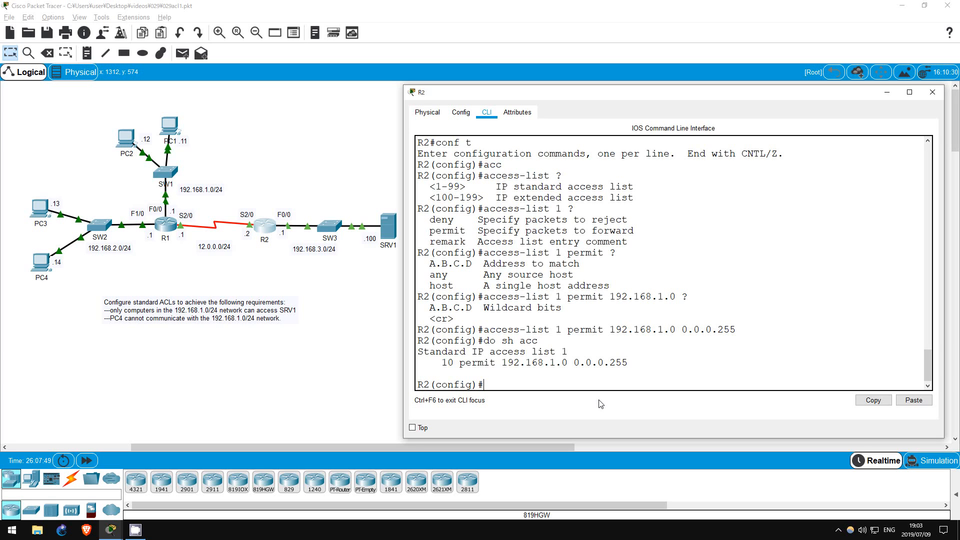
On R2 interface f0/0, apply ip access-group 1 out
{"action": "type", "text": "int f0/0"}
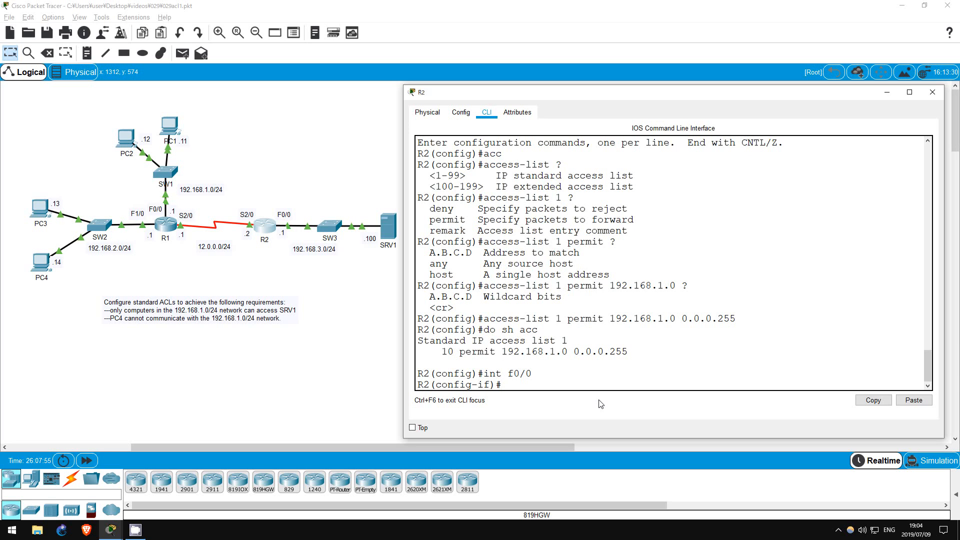
{"action": "type", "text": "ip access-group"}
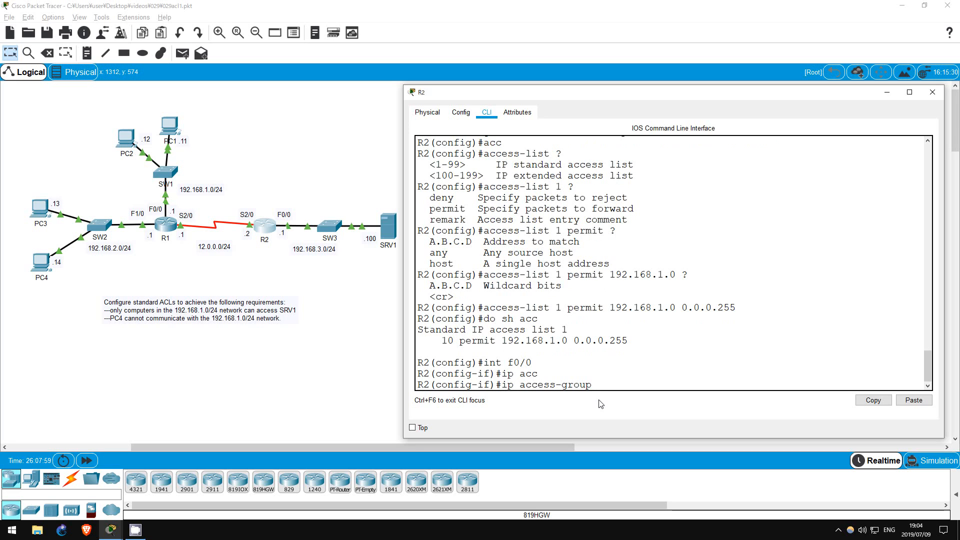
{"action": "type", "text": "1"}
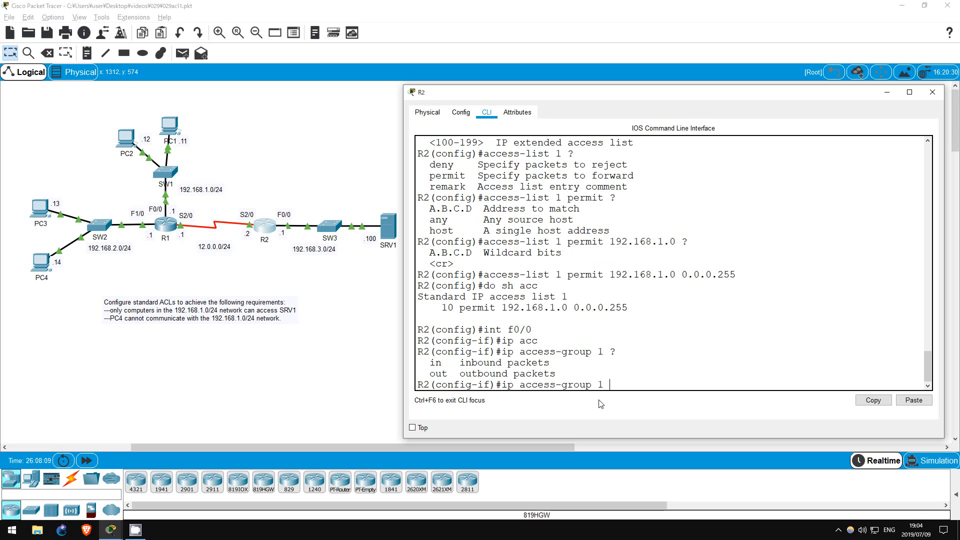
{"action": "type", "text": "ou"}
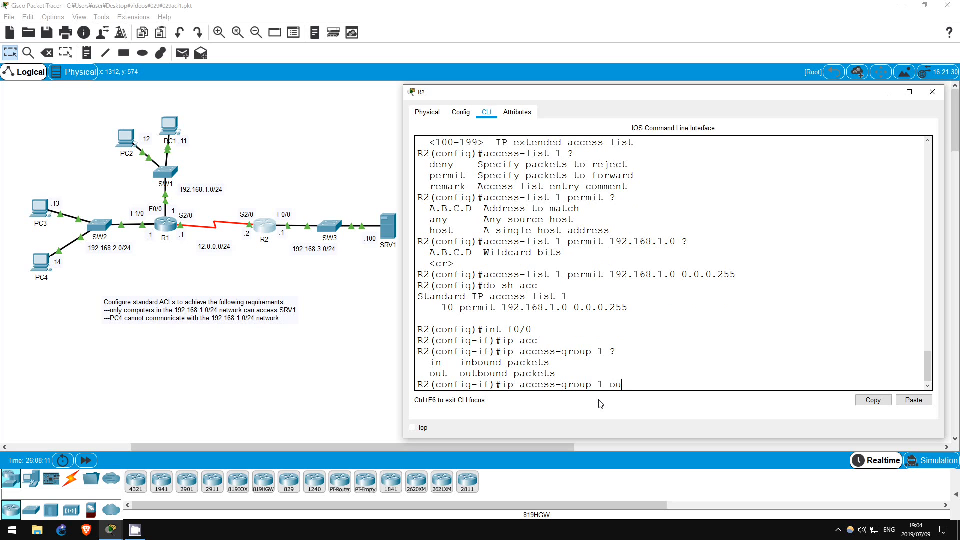
{"action": "type", "text": "t"}
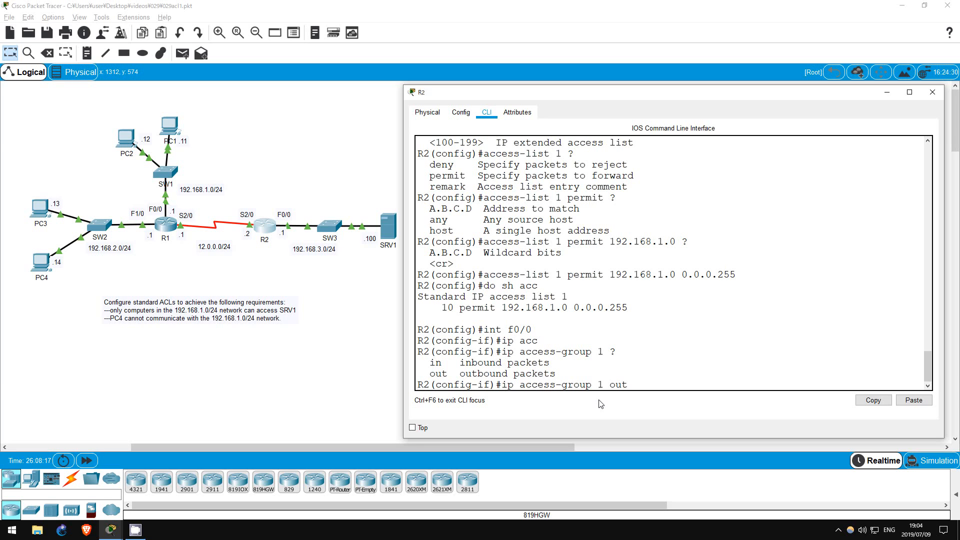
{"action": "key", "text": "enter"}
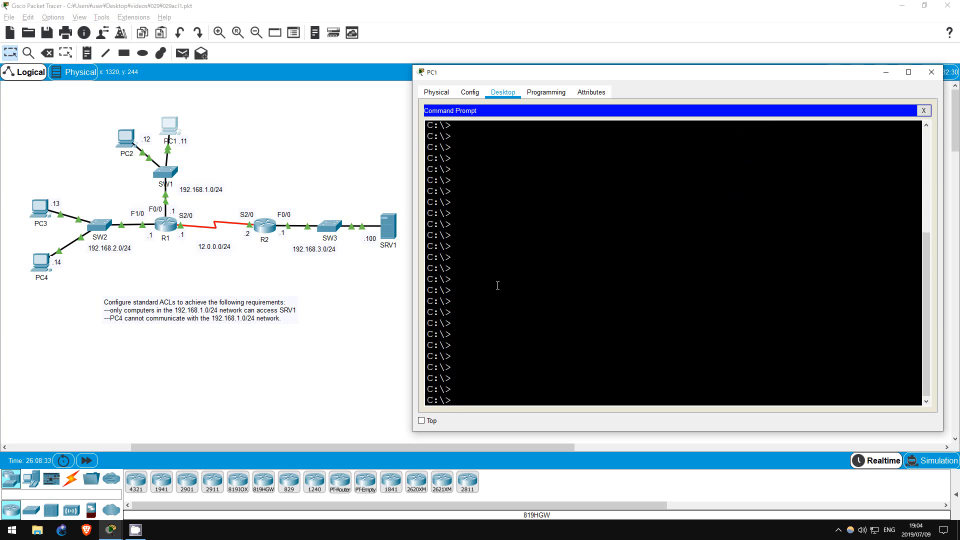
From PC3's command prompt, ping 192.168.3.100 and observe the unreachable replies
{"action": "type", "text": "ping 192.168."}
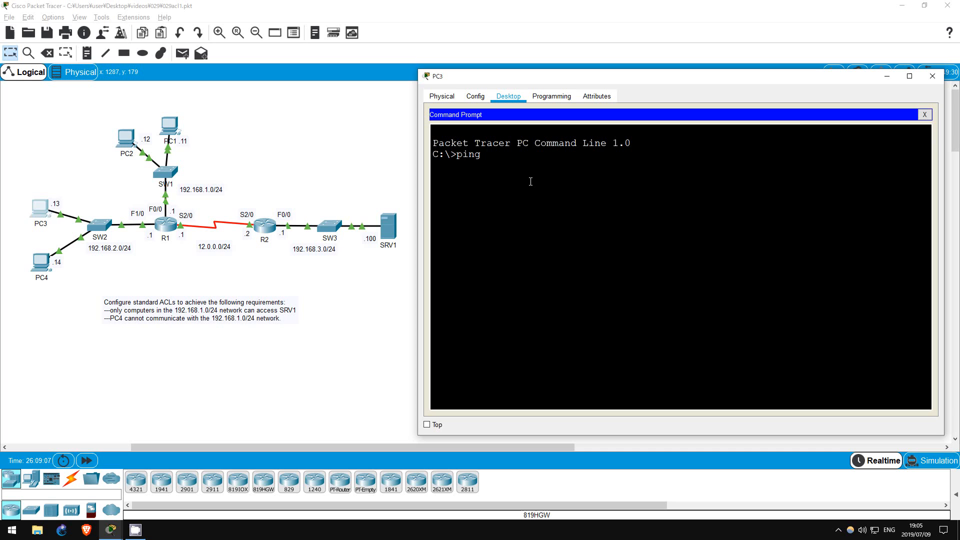
{"action": "type", "text": "1"}
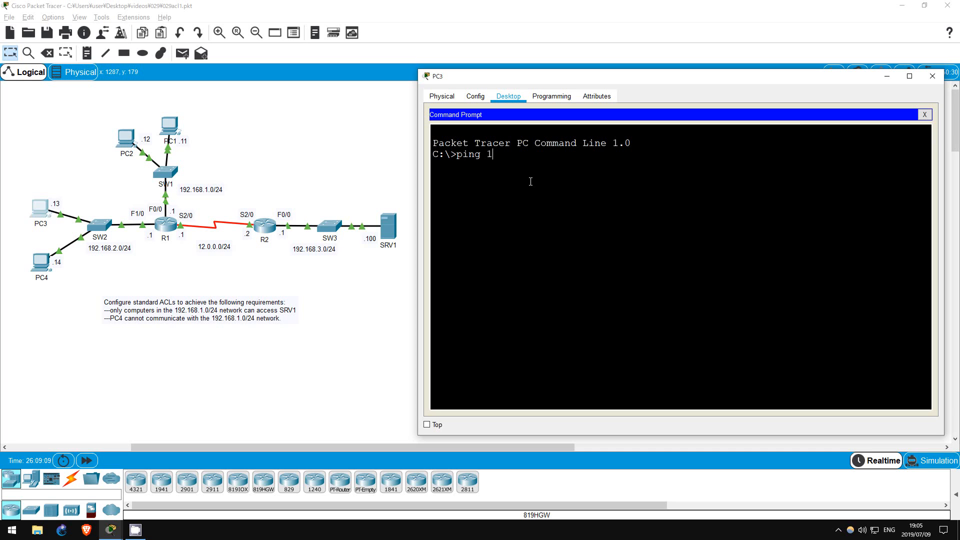
{"action": "type", "text": "92.168.3.100"}
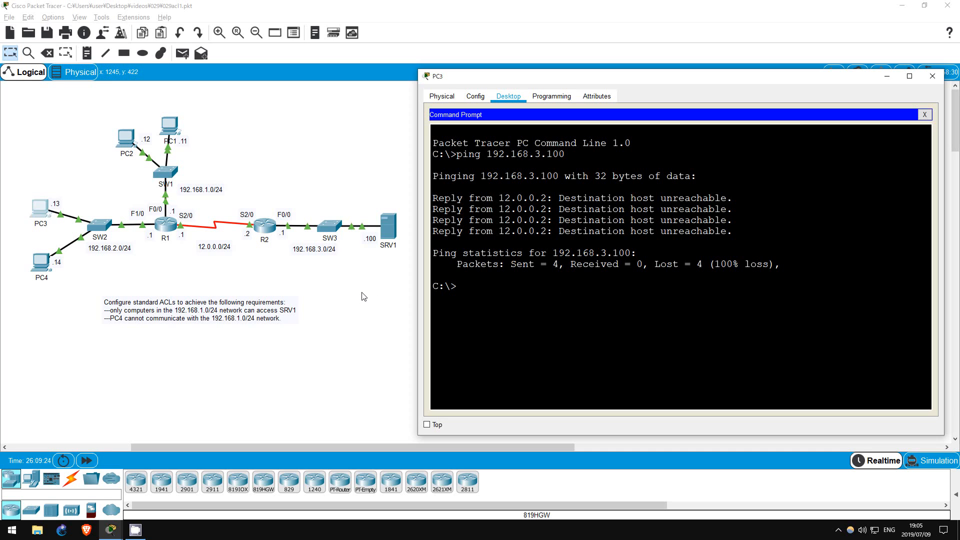
{"action": "mouse_move", "coordinate": [197, 295]}
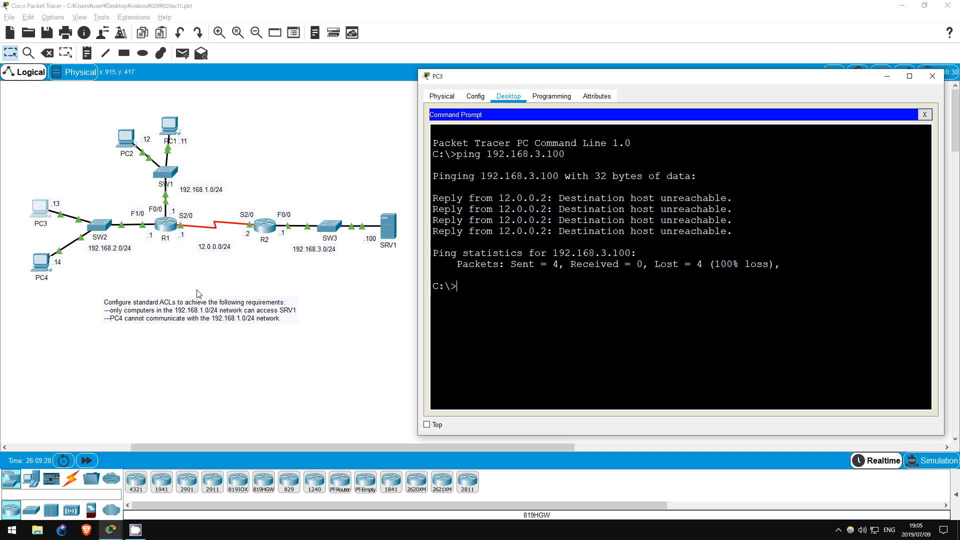
Close PC3, move to R1's CLI and add access-list 1 deny host 192.168.2.14
{"action": "left_click", "coordinate": [930, 75]}
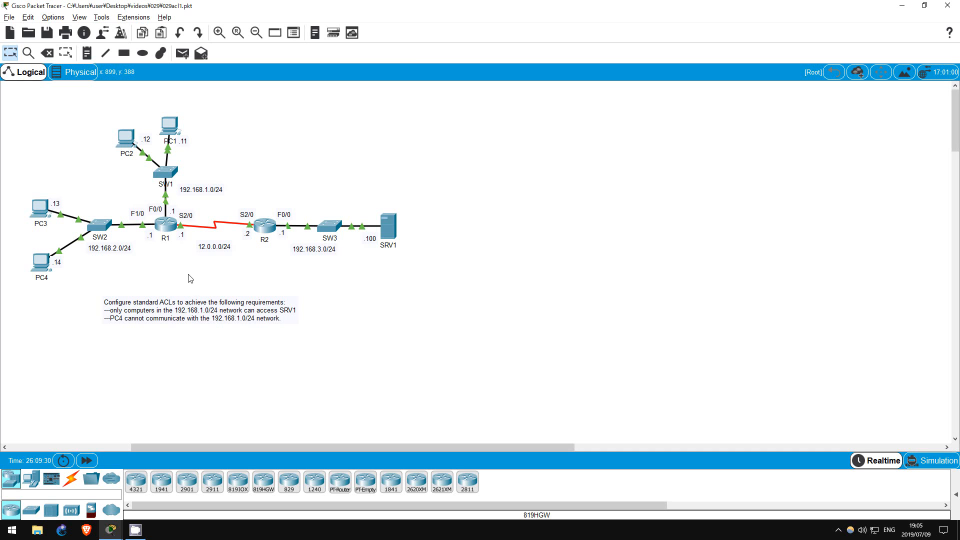
{"action": "left_click", "coordinate": [163, 222]}
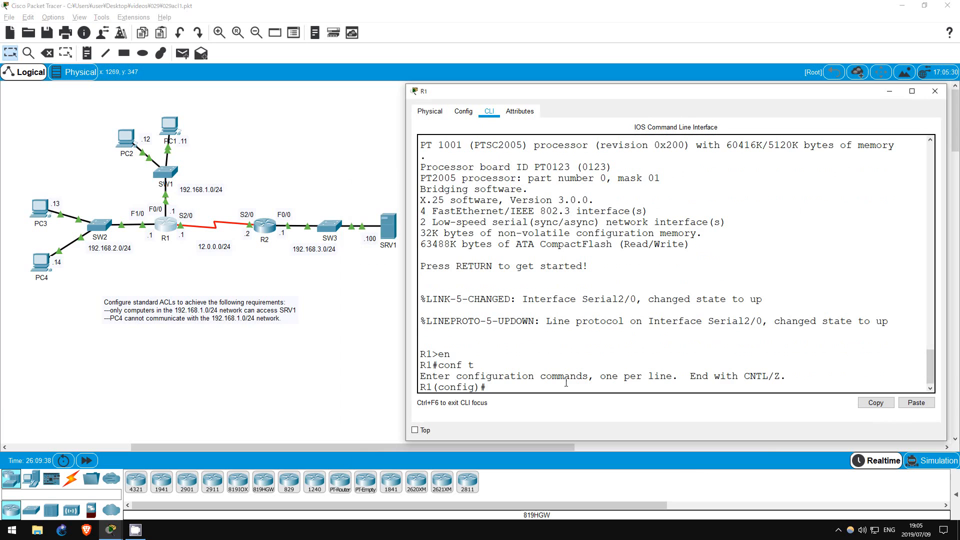
{"action": "type", "text": "access-list 1"}
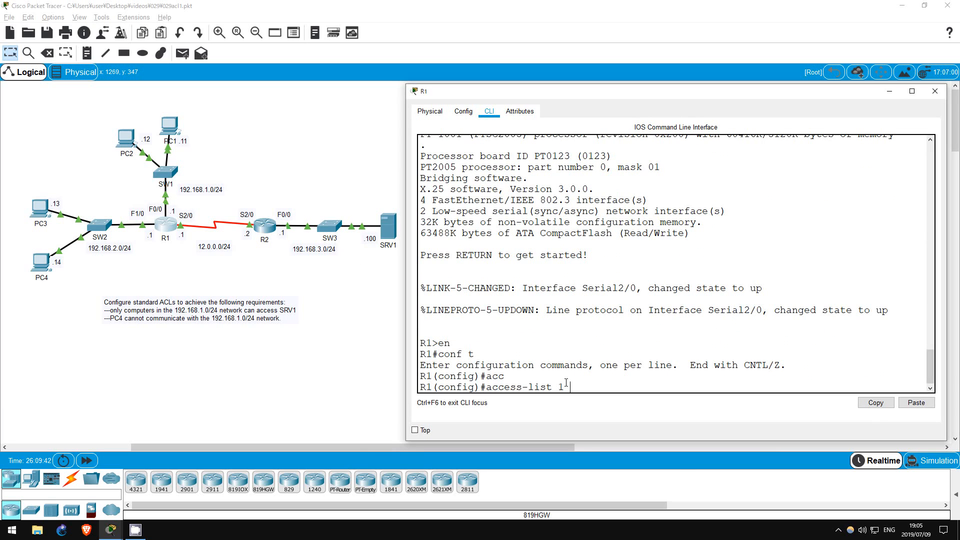
{"action": "type", "text": "deny"}
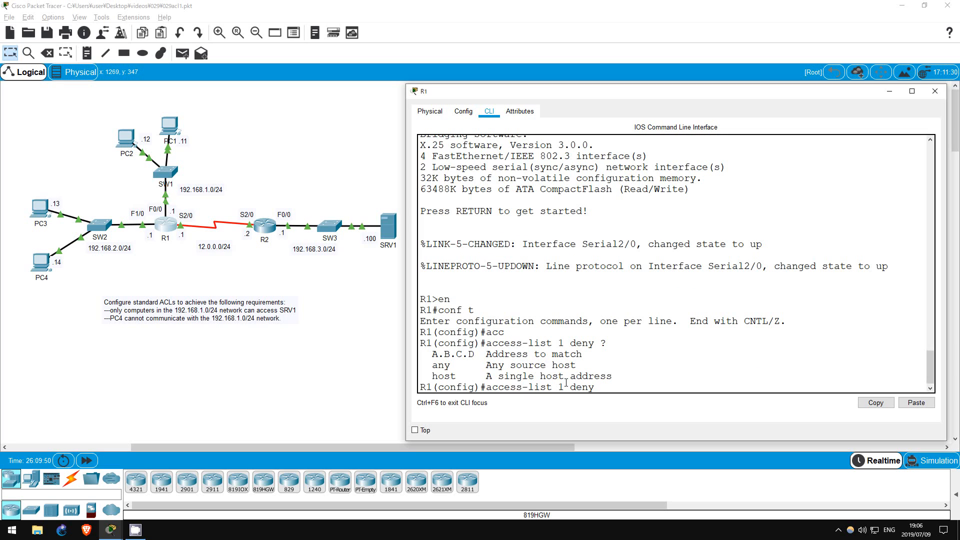
{"action": "type", "text": "host 192.168.2.14"}
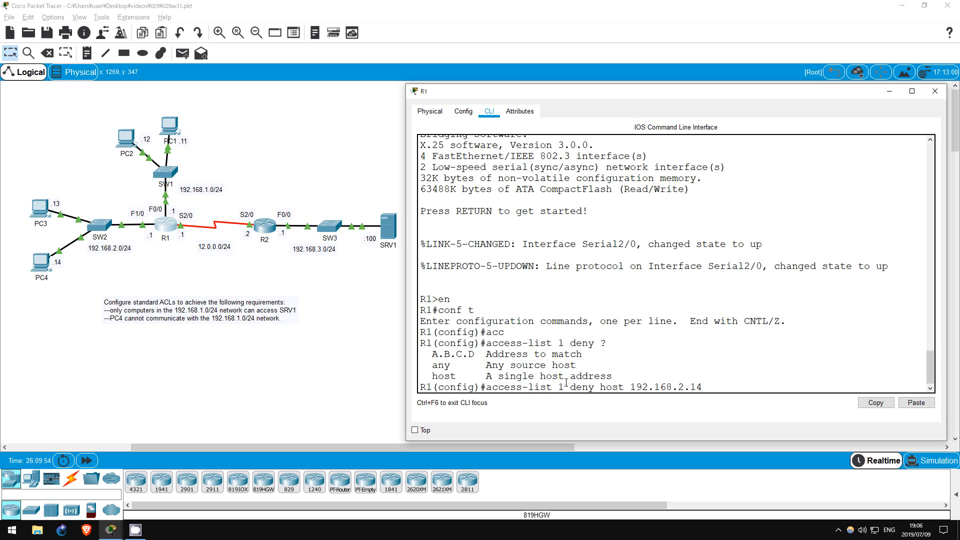
{"action": "key", "text": "enter"}
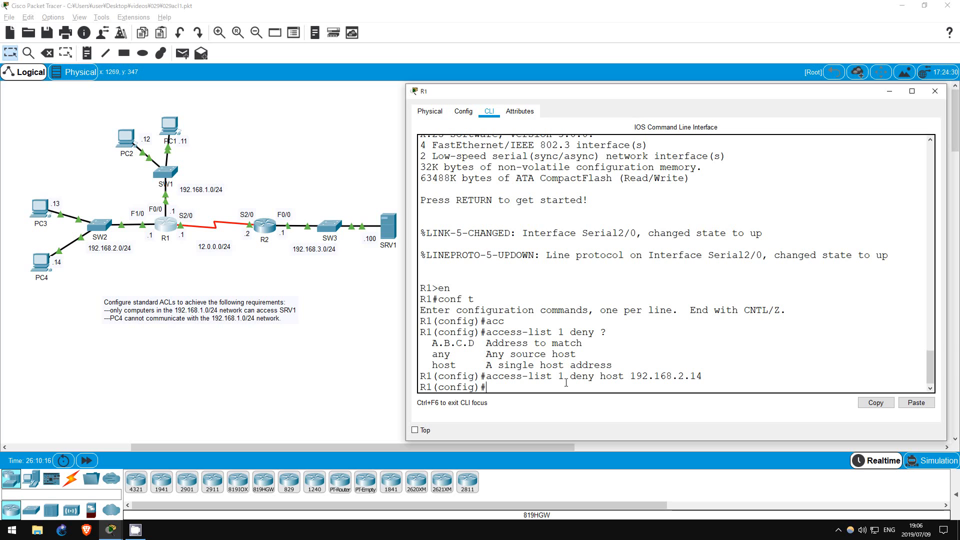
Add access-list 1 permit any on R1 and begin a do show access-lists check
{"action": "type", "text": "access-list"}
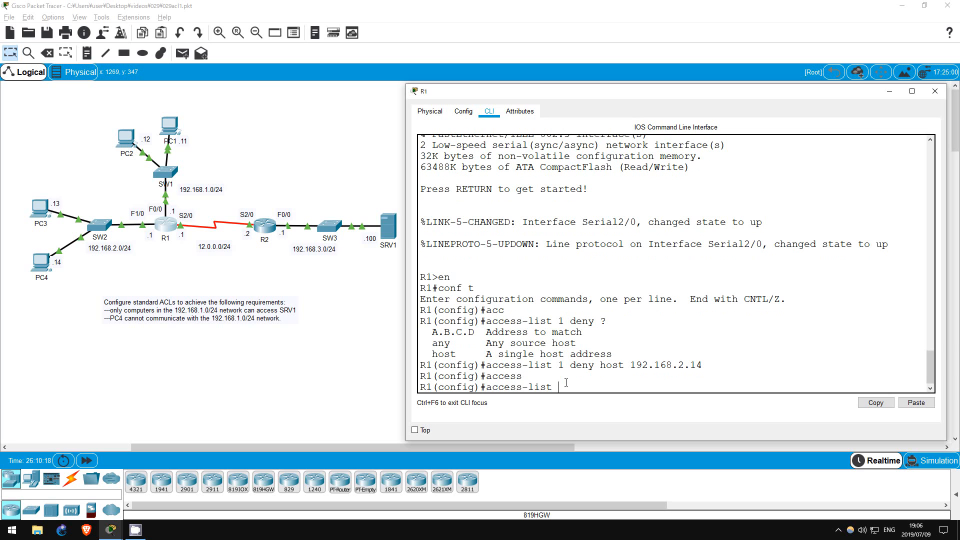
{"action": "type", "text": "1 permit any"}
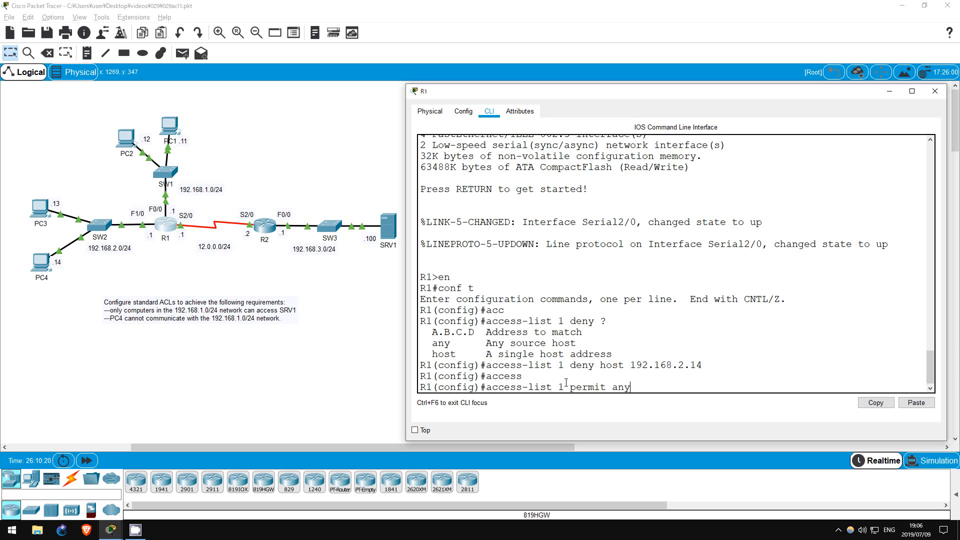
{"action": "type", "text": "do sh a"}
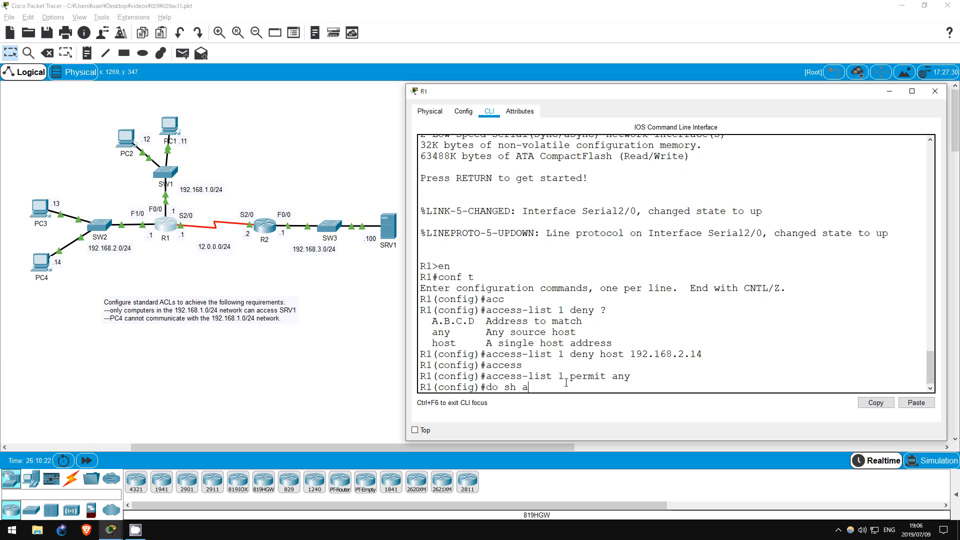
Run the show command listing access list 1: deny host 192.168.2.14, permit any
{"action": "key", "text": "enter"}
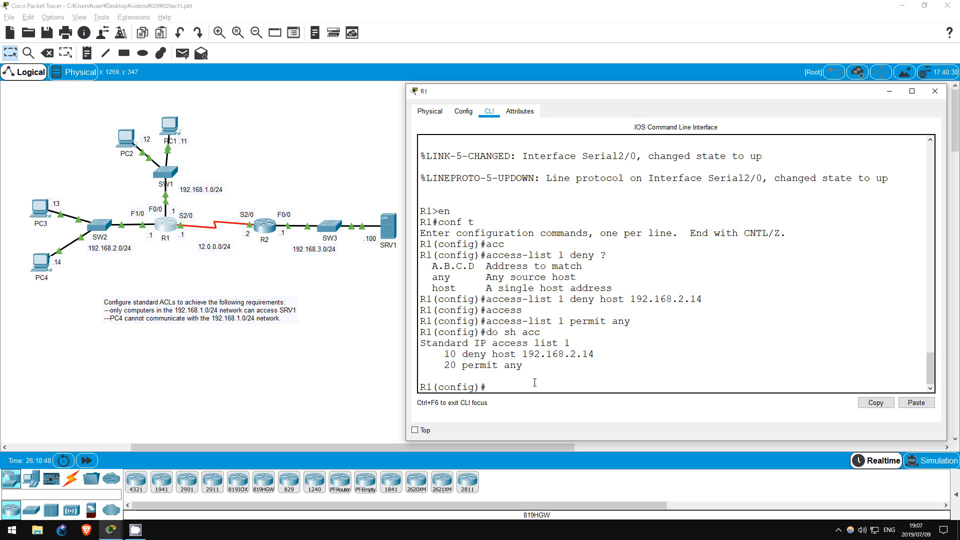
{"action": "mouse_move", "coordinate": [362, 328]}
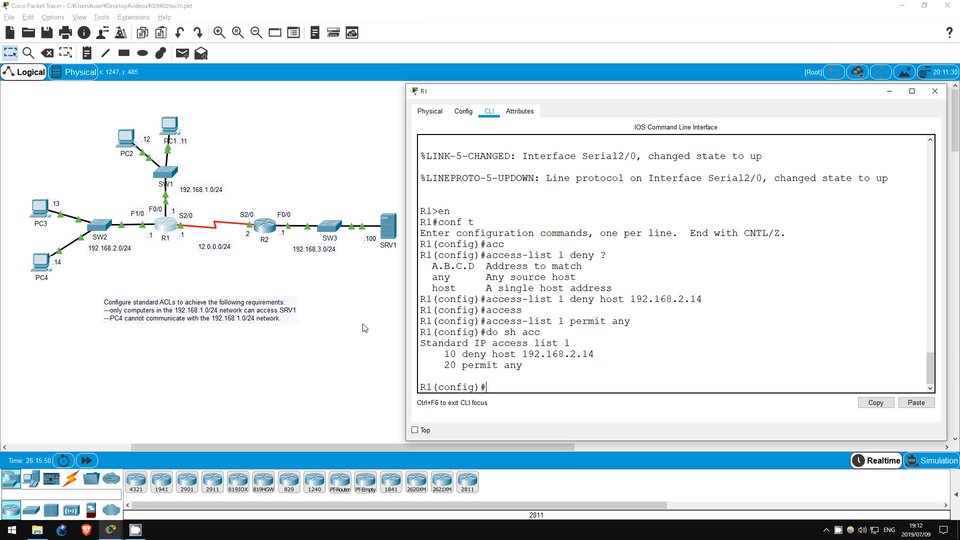
Enter R1's interface f0/0 to apply access-group 1 outbound
{"action": "type", "text": "int f0/0"}
{"action": "type", "text": "ip access-group 1 out"}
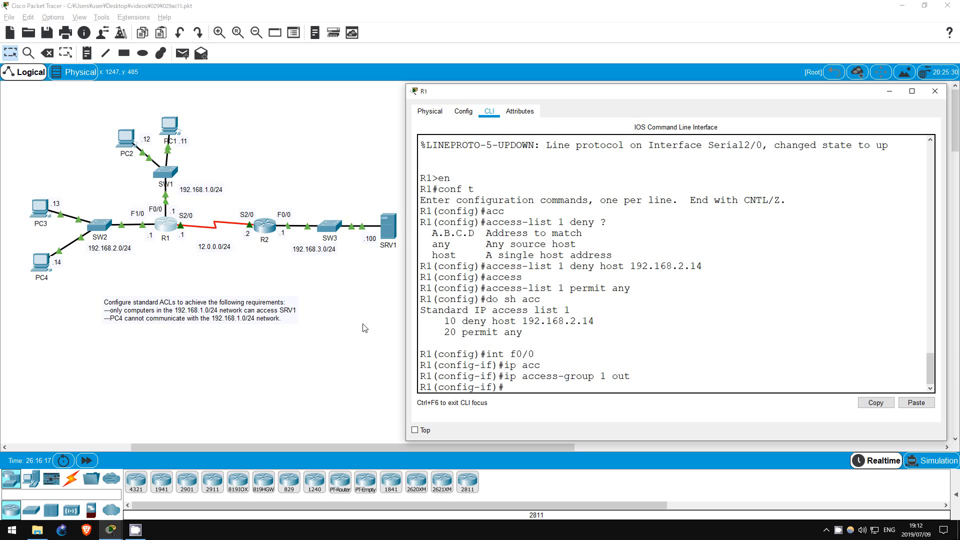
{"action": "mouse_move", "coordinate": [236, 253]}
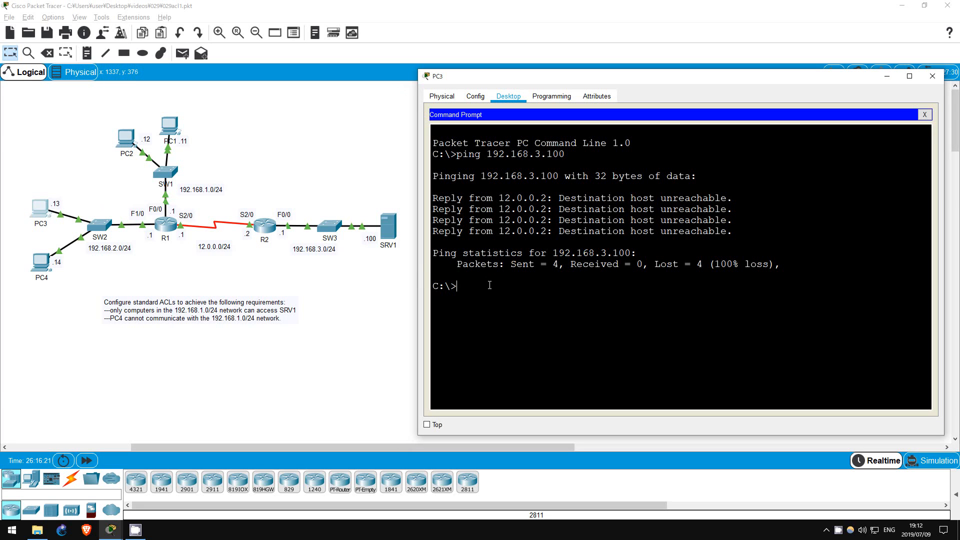
From PC3's command prompt, ping 192.168.1.11 before moving on to PC4
{"action": "type", "text": "ping"}
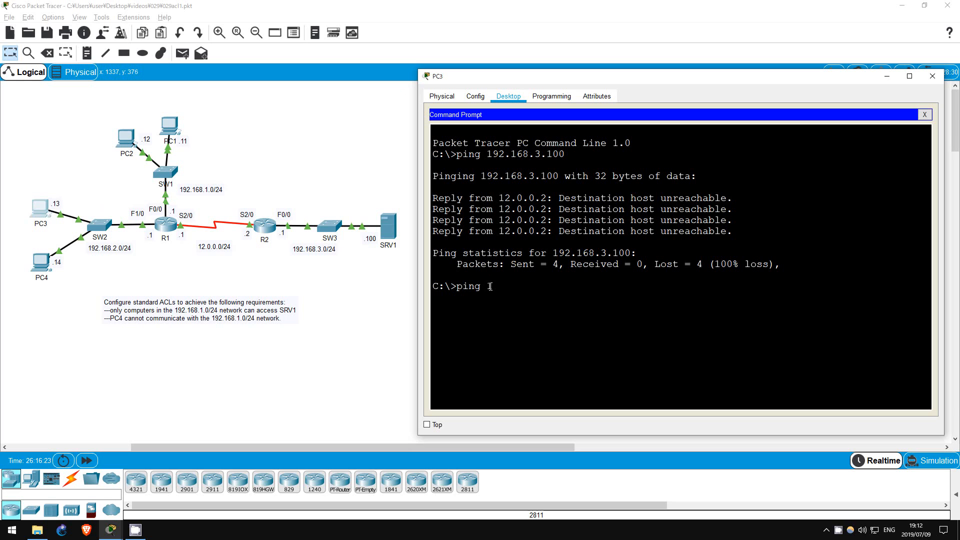
{"action": "type", "text": "192.168.1.11"}
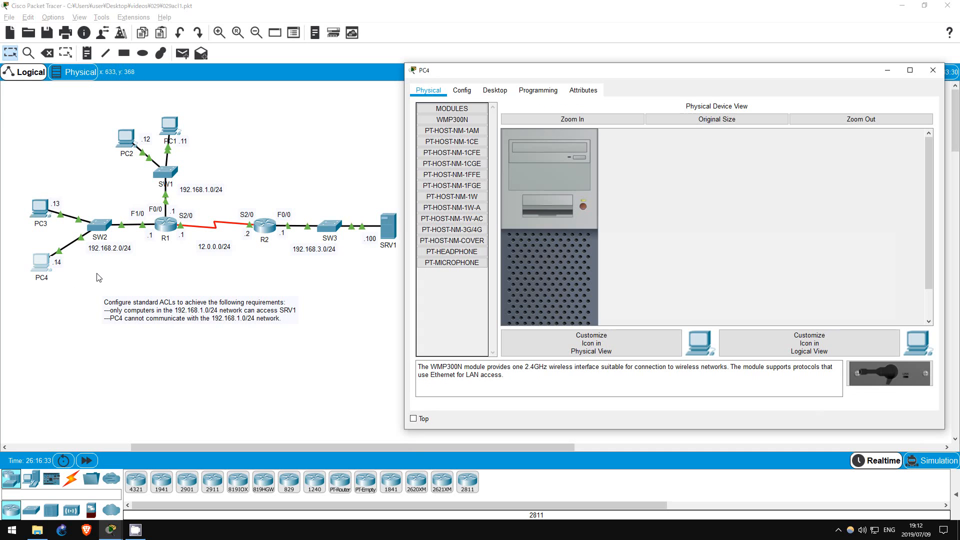
From PC4's Command Prompt, ping 192.168.1.11 (fails, 100% loss), then close PC4's window
{"action": "left_click", "coordinate": [494, 90]}
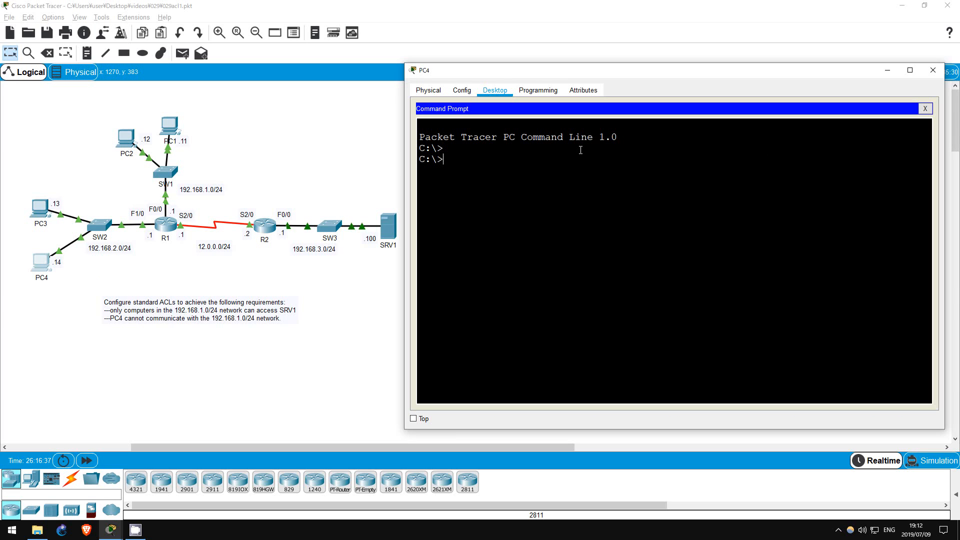
{"action": "type", "text": "ping 192.168.1.11"}
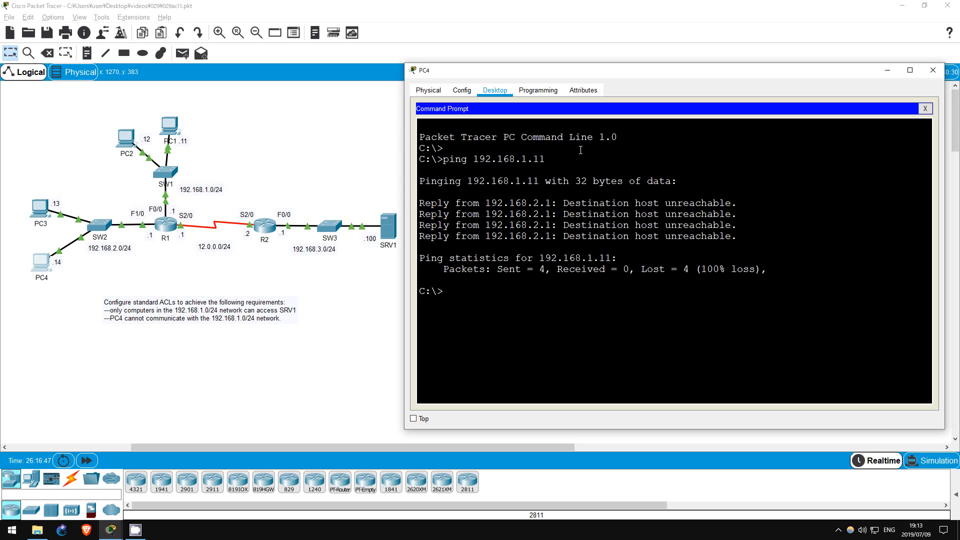
{"action": "left_click", "coordinate": [931, 70]}
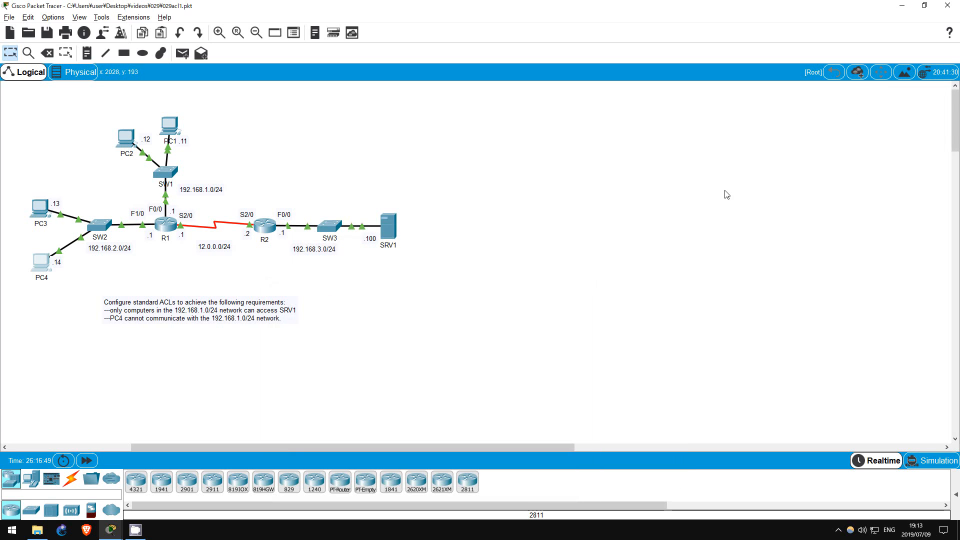